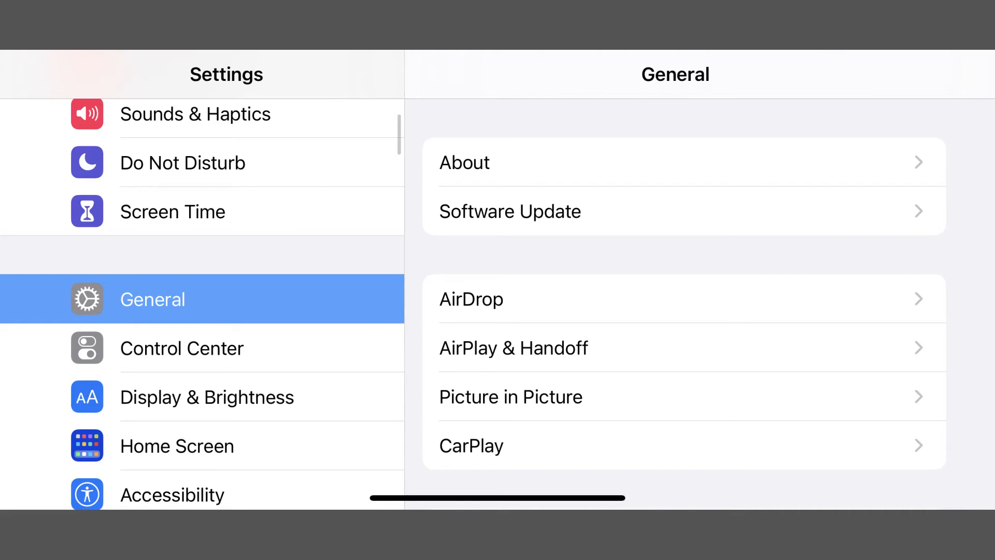
Step: Enter the Picture in Picture settings so the video can float over the Home Screen
{"action": "left_click", "coordinate": [510, 397]}
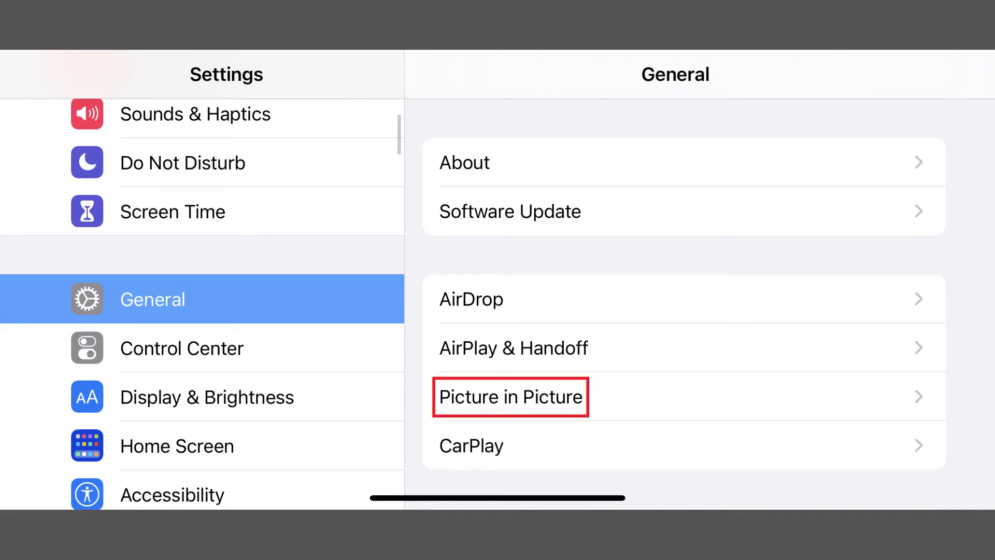
{"action": "left_click", "coordinate": [510, 397]}
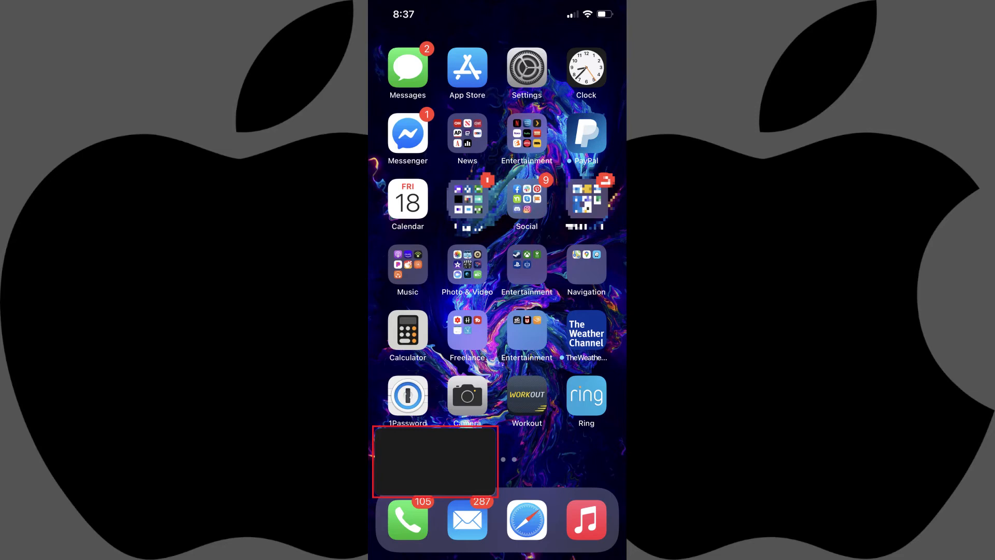
Step: Launch Calendar to its September 2020 month view with the PiP video still floating
{"action": "left_click", "coordinate": [408, 199]}
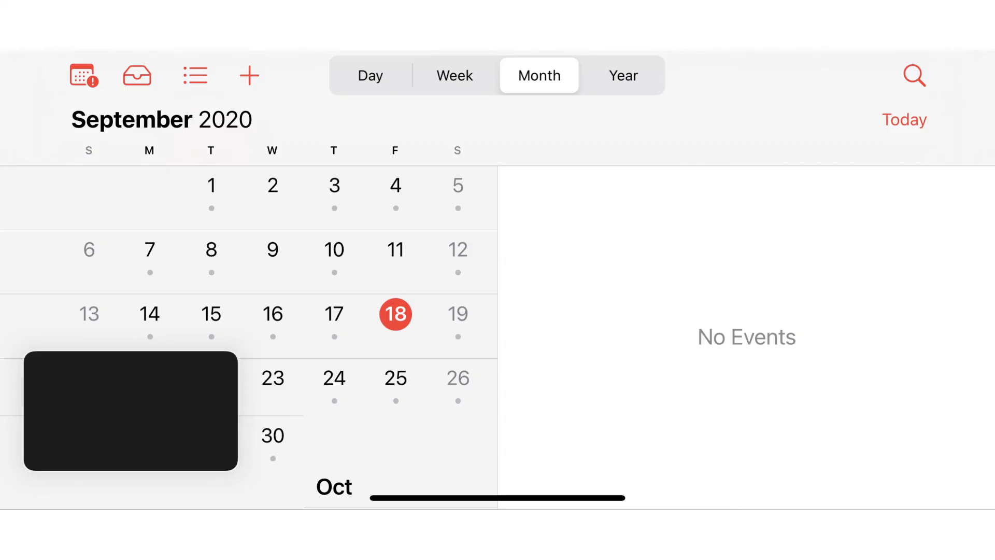